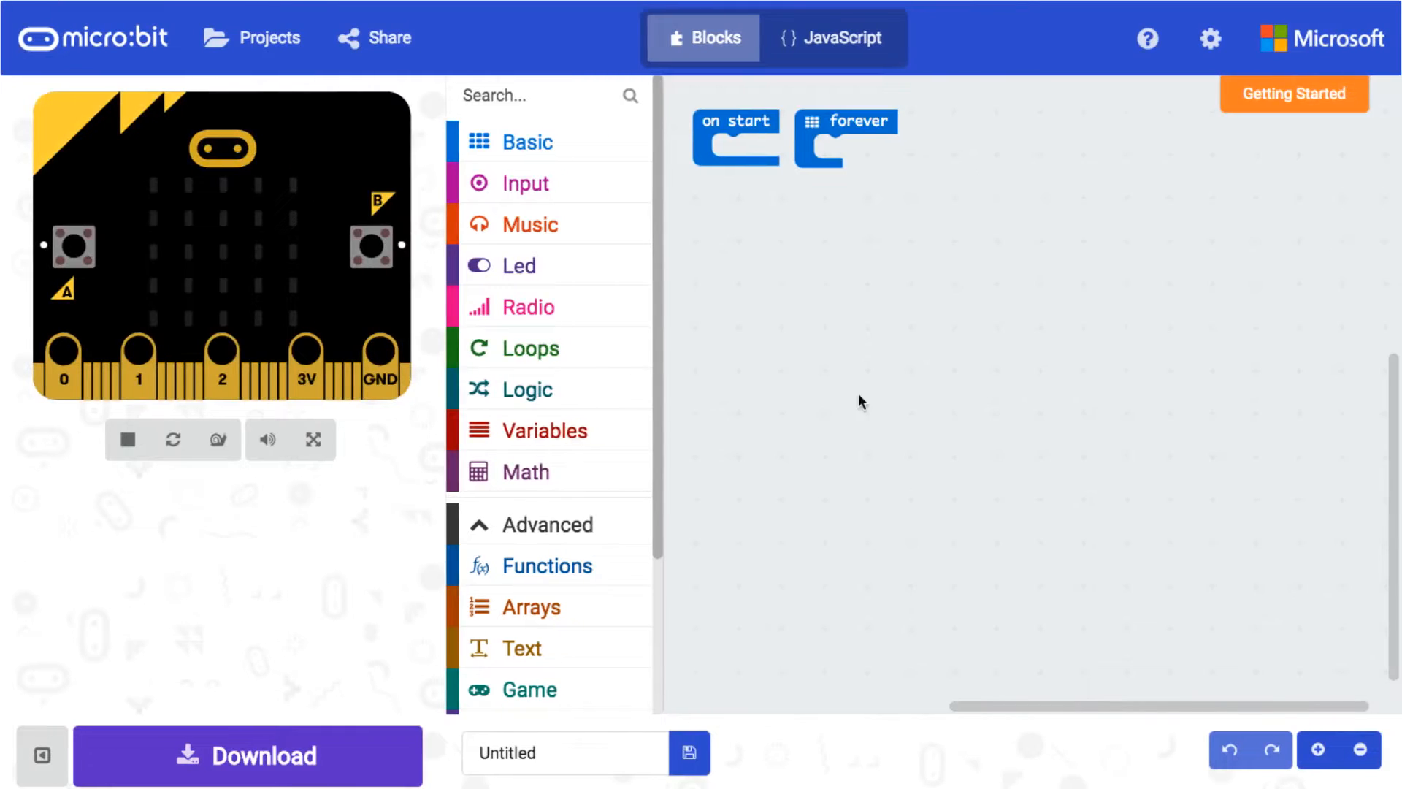
Move the forever block away from on start and place it beneath on start
{"action": "left_click_drag", "start_coordinate": [845, 139], "coordinate": [836, 217]}
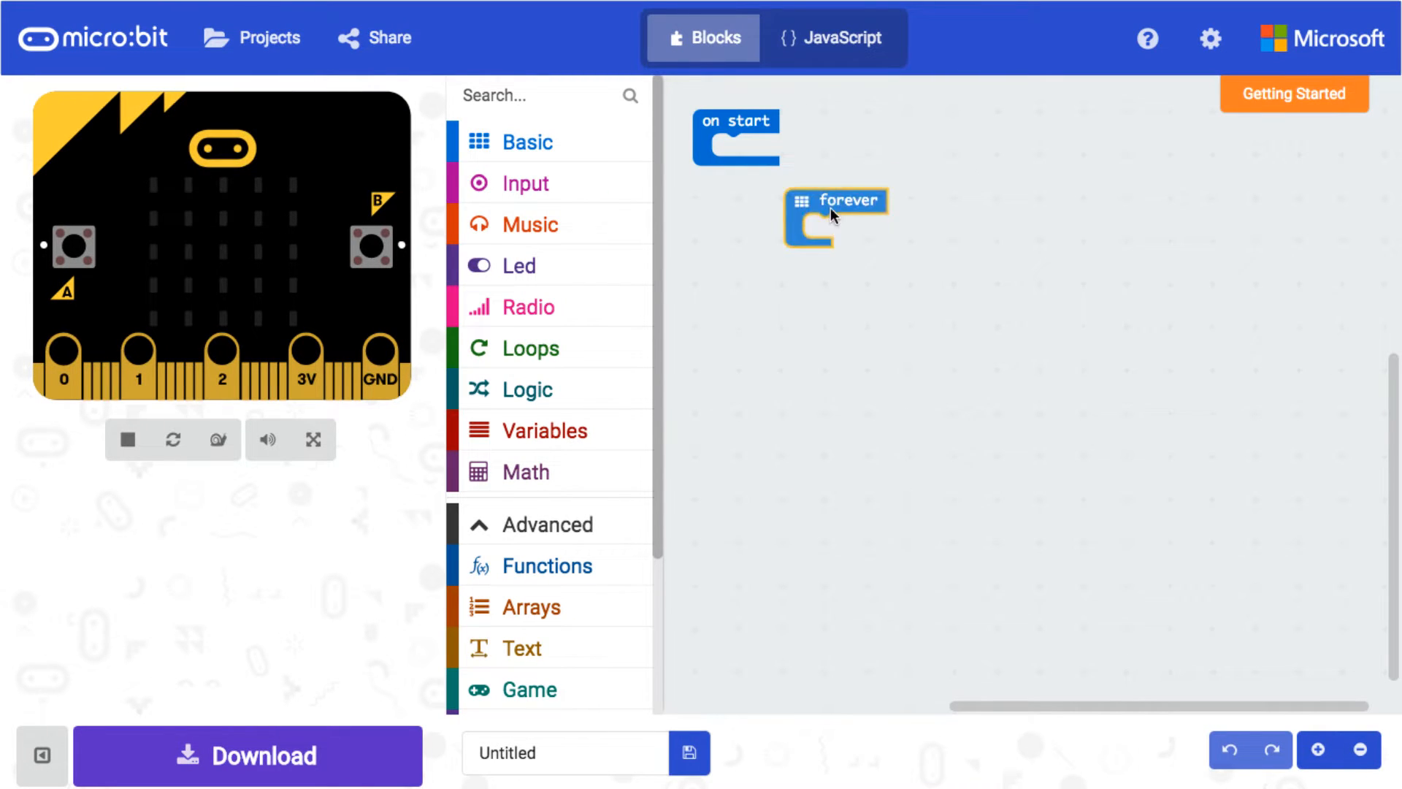
{"action": "left_click_drag", "start_coordinate": [836, 198], "coordinate": [765, 297]}
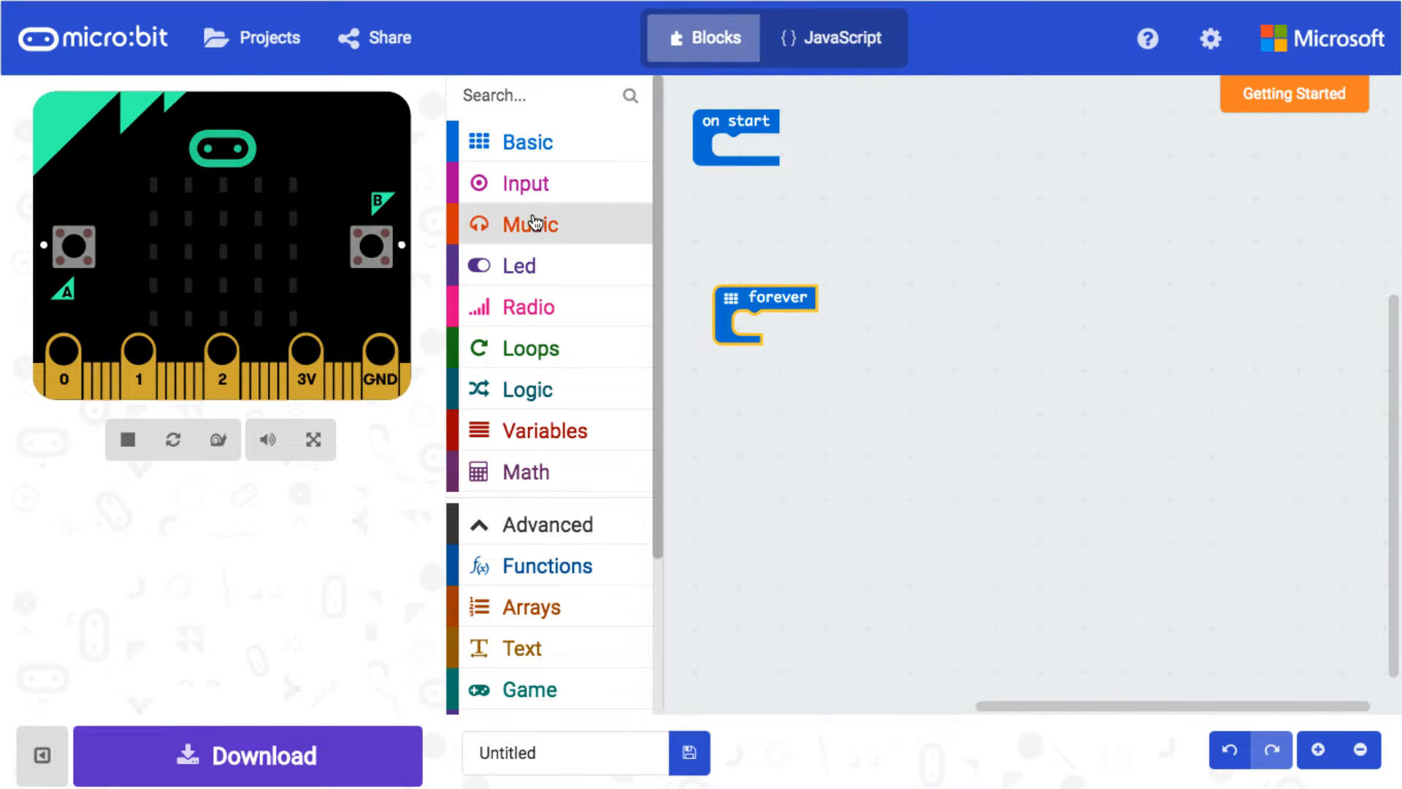
Add an on button A pressed block from Input and make another copy
{"action": "left_click", "coordinate": [529, 223]}
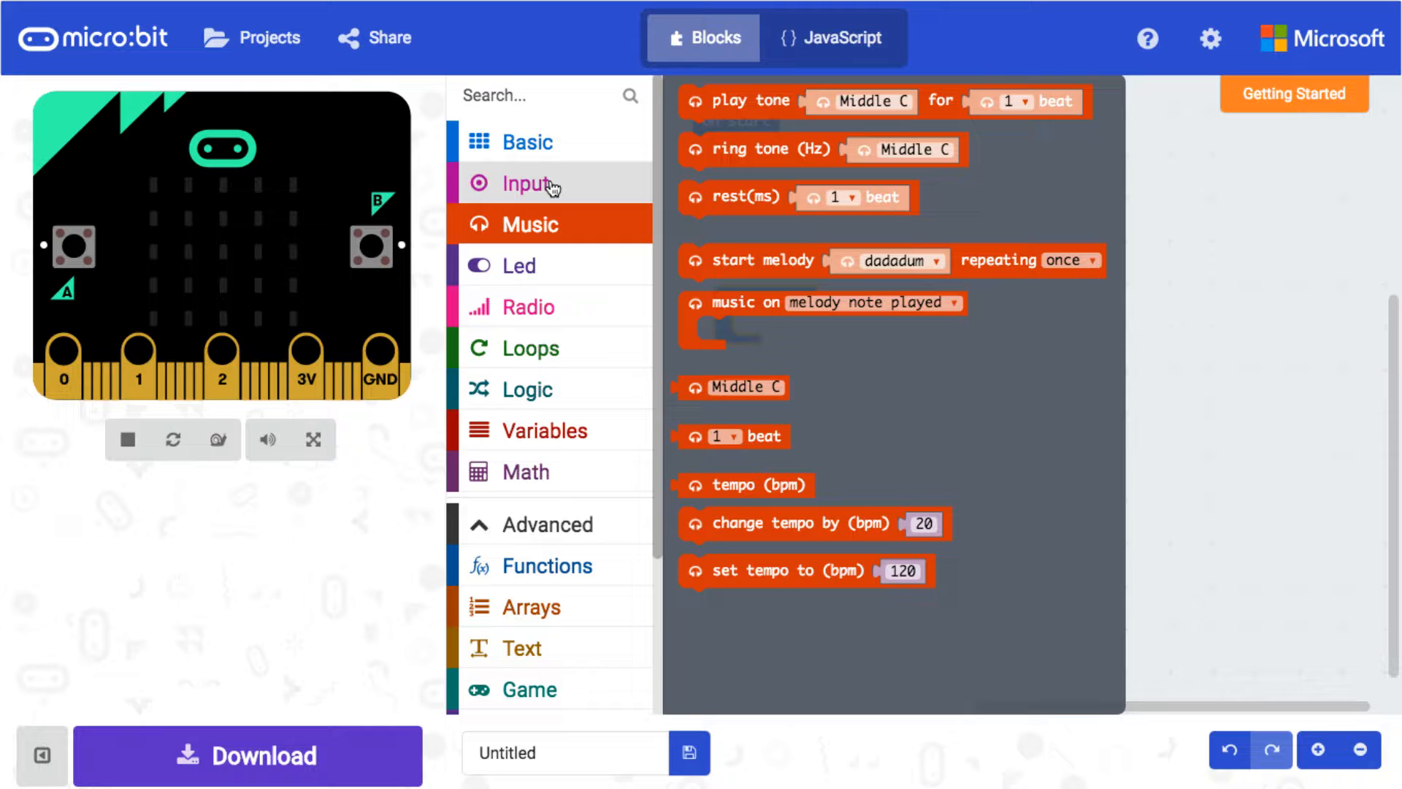
{"action": "left_click", "coordinate": [526, 183]}
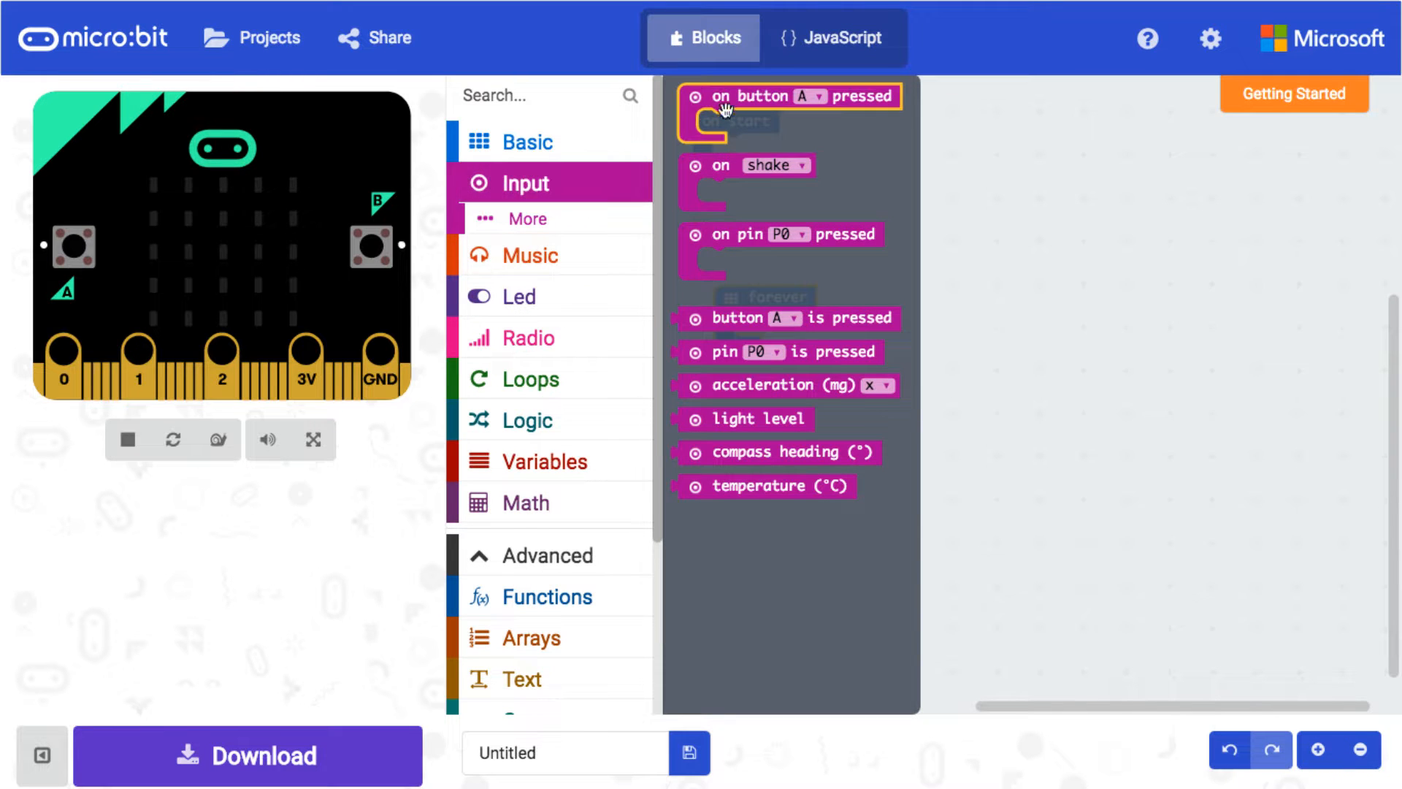
{"action": "left_click_drag", "start_coordinate": [789, 96], "coordinate": [980, 221]}
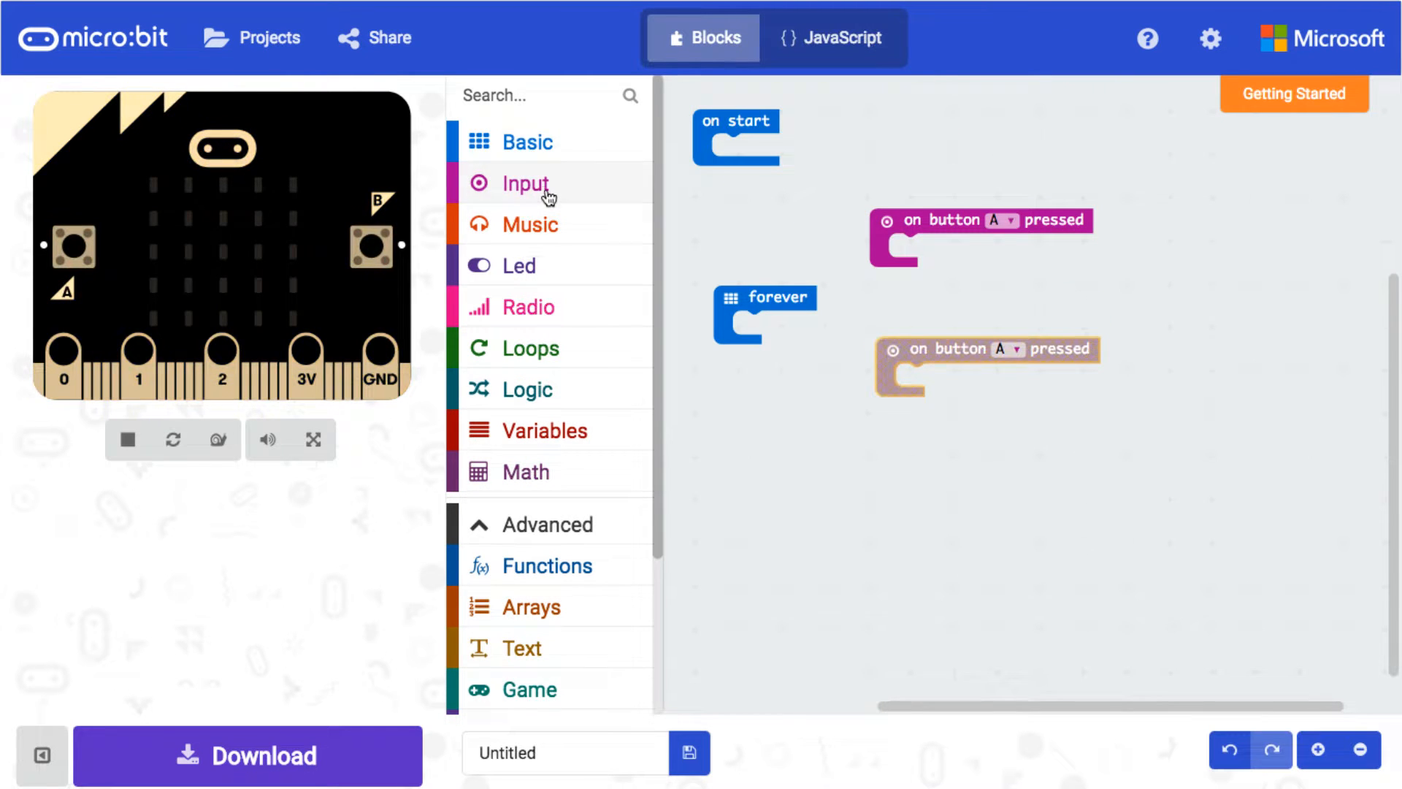
{"action": "left_click", "coordinate": [525, 183]}
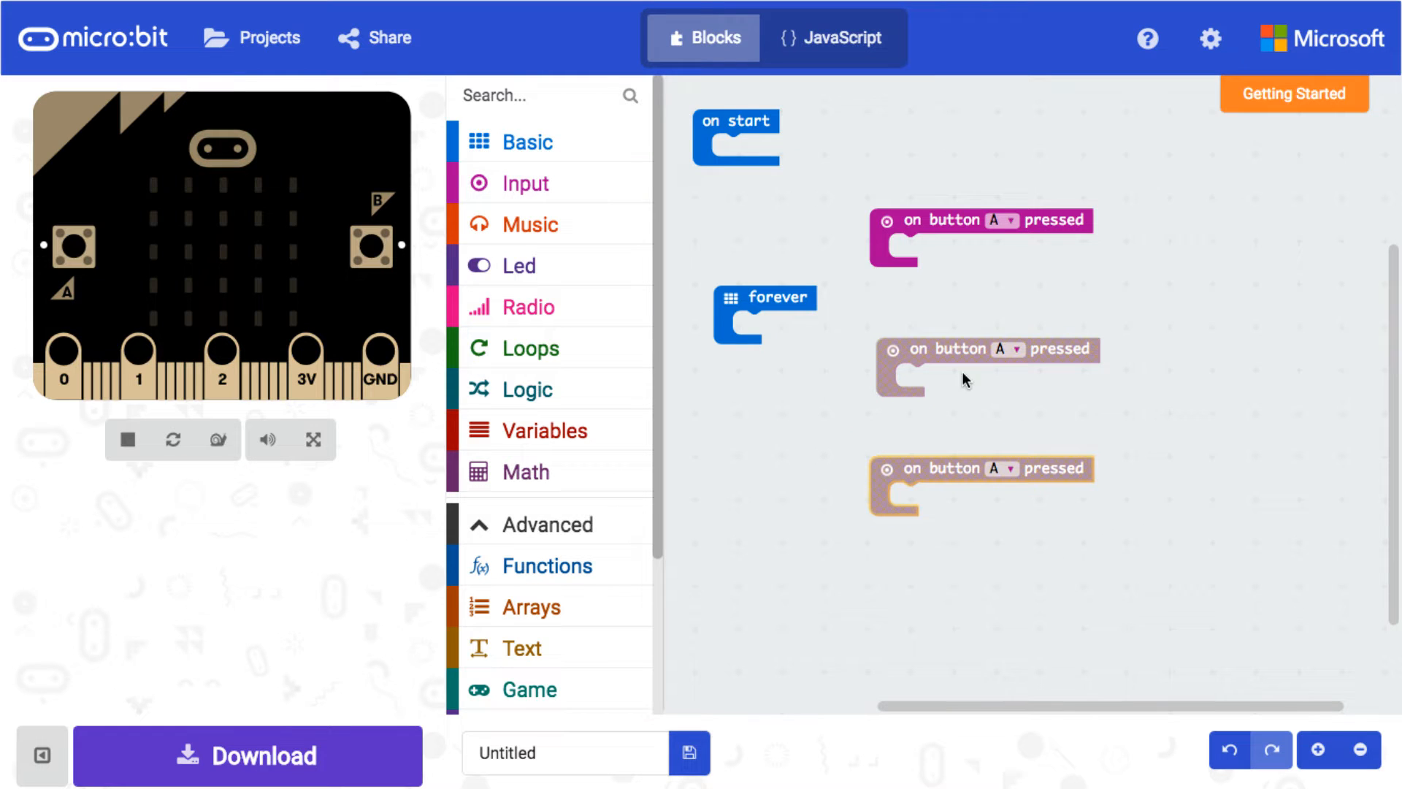
Set the copied handlers to buttons B and A+B
{"action": "left_click", "coordinate": [1007, 348]}
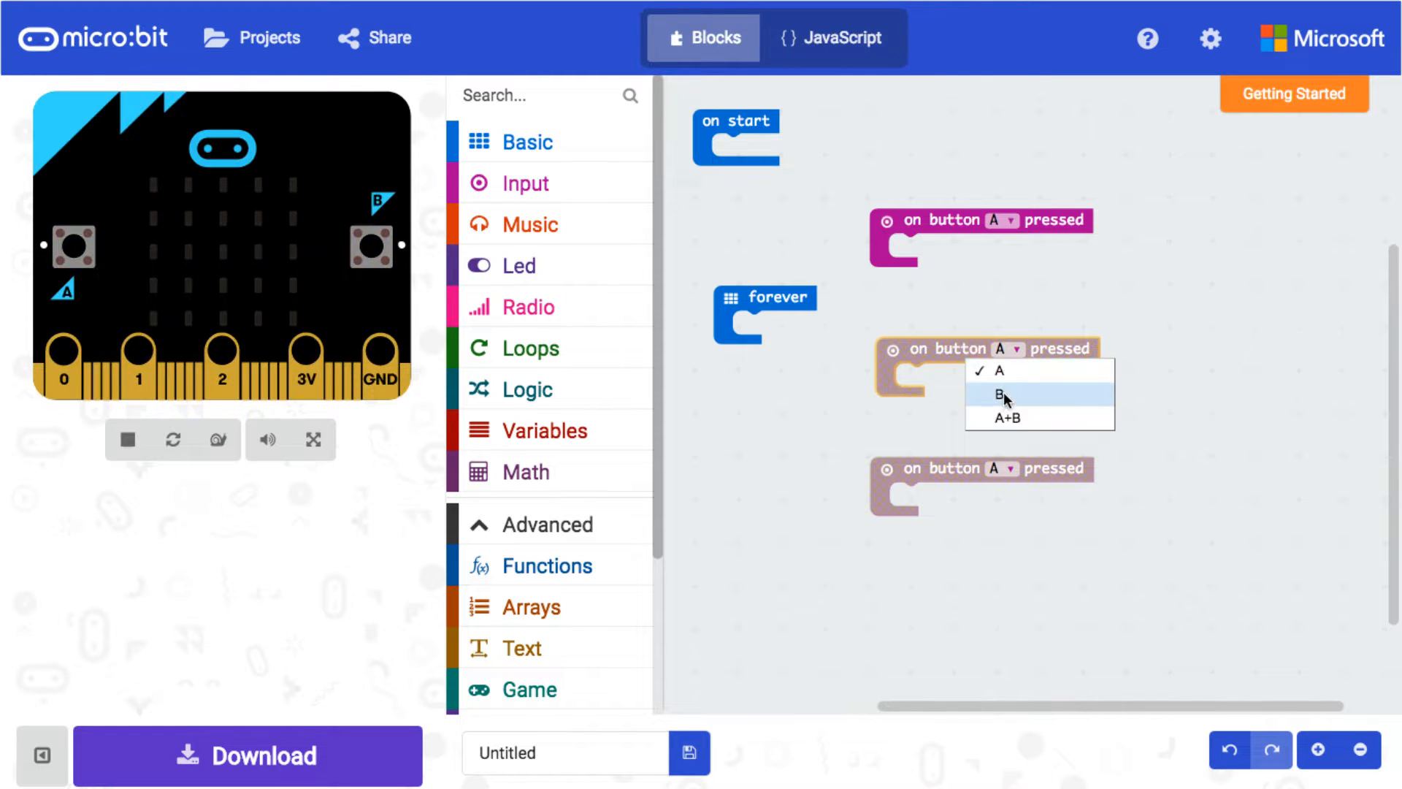
{"action": "left_click", "coordinate": [999, 395]}
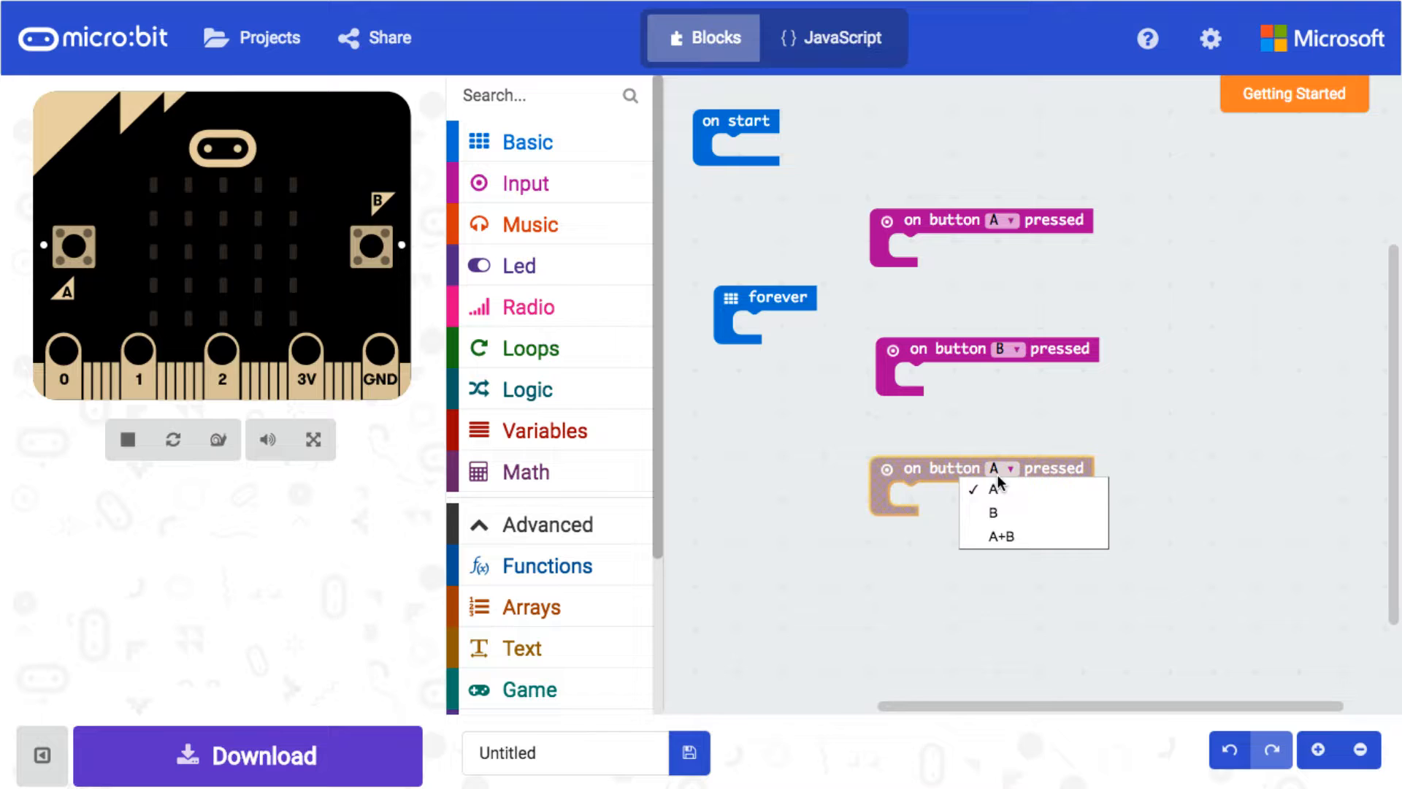
{"action": "left_click", "coordinate": [993, 536]}
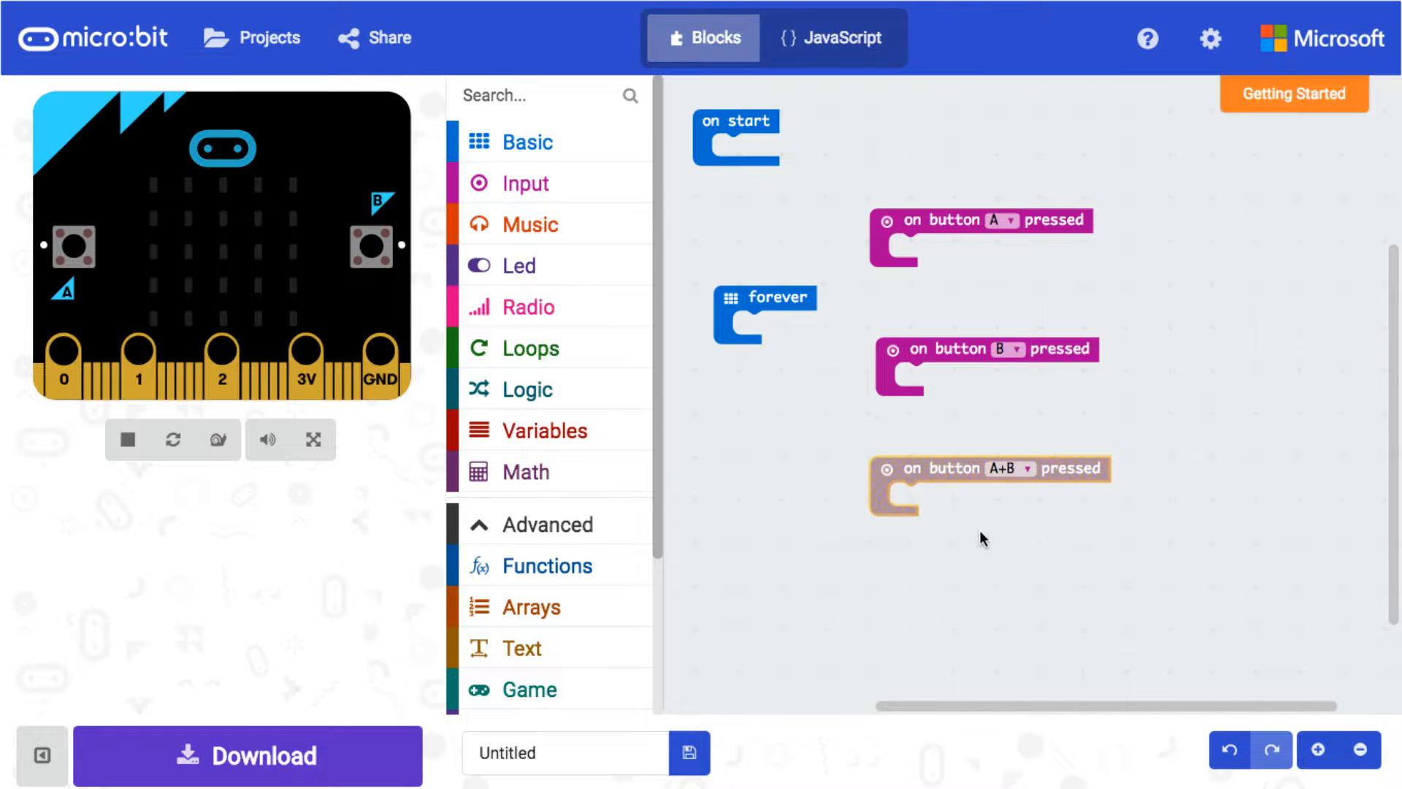
{"action": "left_click", "coordinate": [528, 224]}
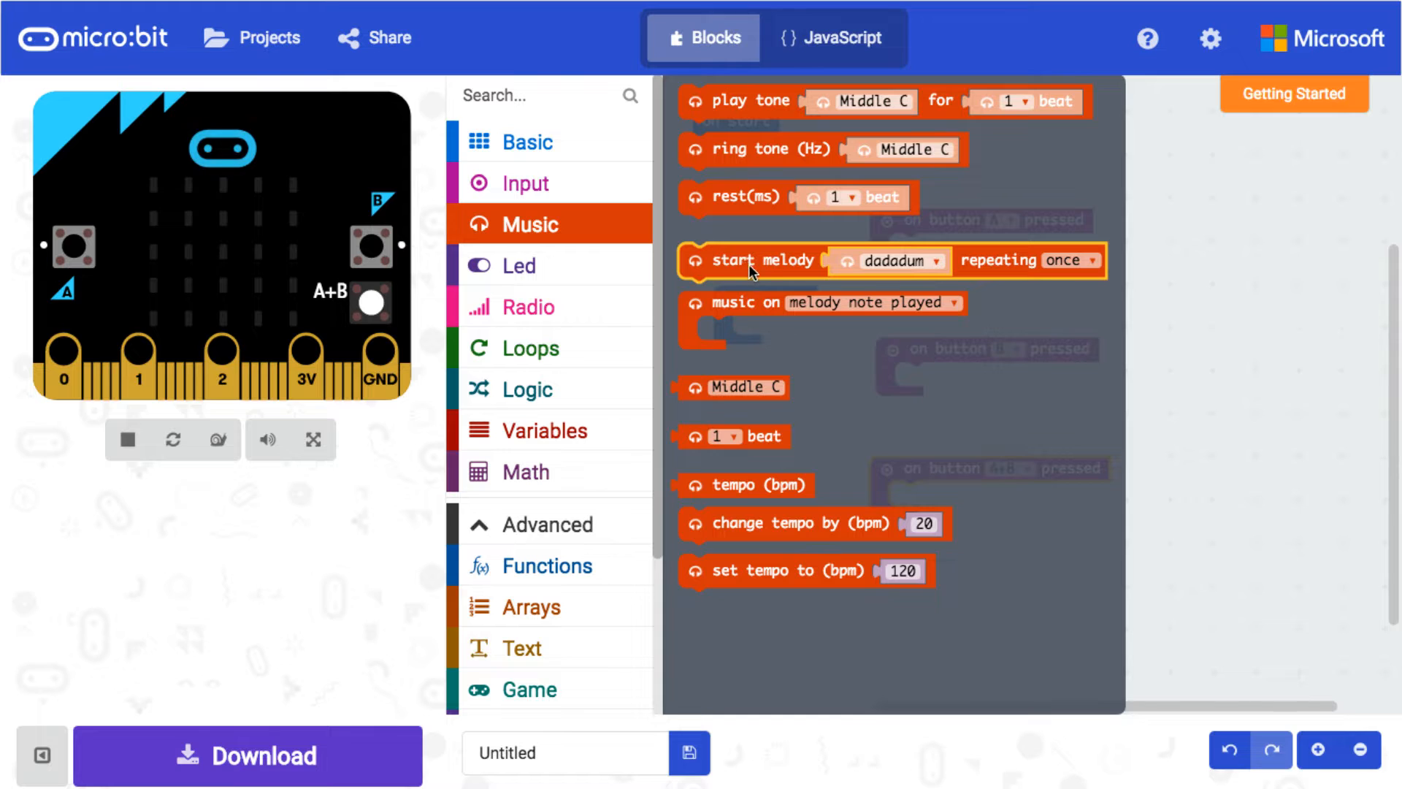
Put a start melody dadadum block inside the button A handler, then reopen Music
{"action": "left_click_drag", "start_coordinate": [764, 259], "coordinate": [956, 331]}
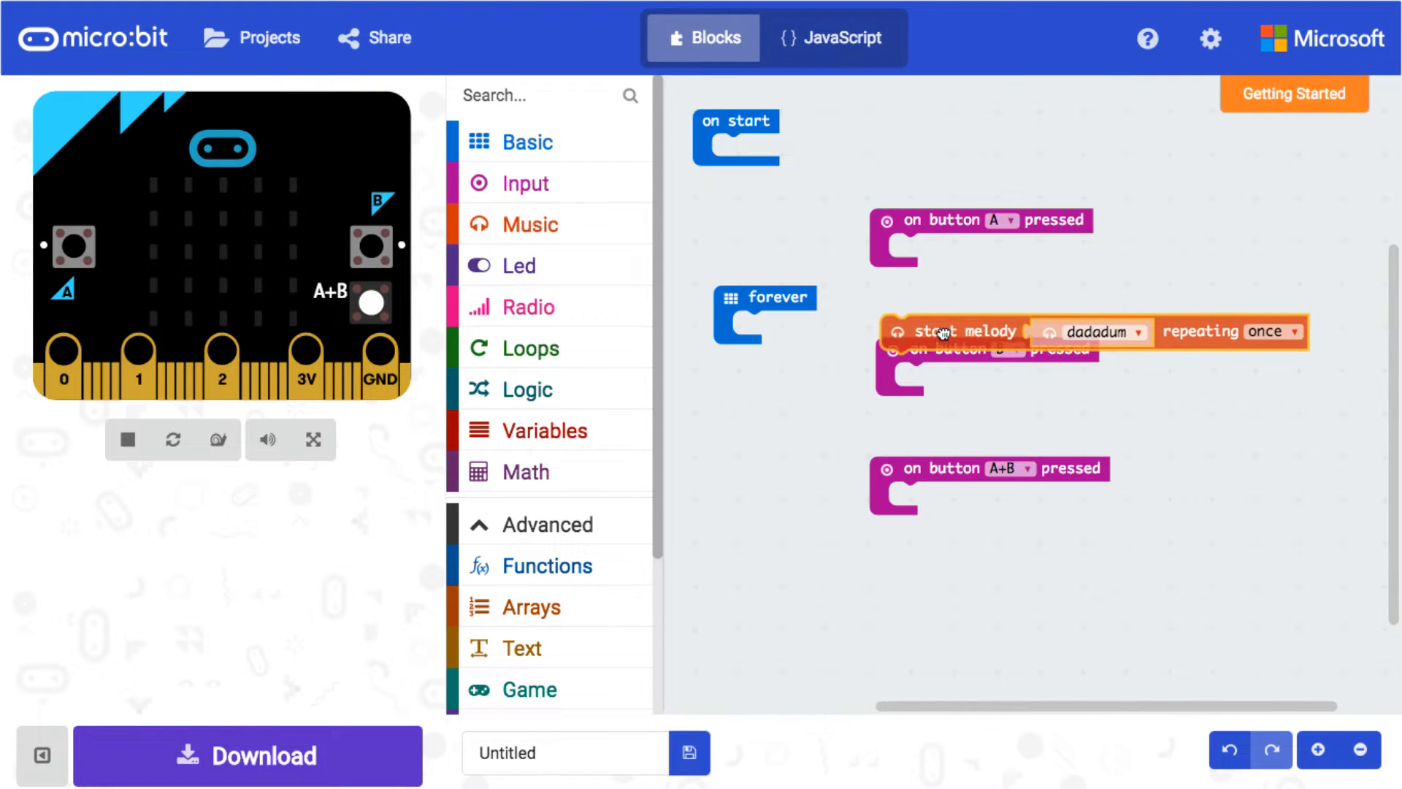
{"action": "left_click_drag", "start_coordinate": [957, 331], "coordinate": [957, 251]}
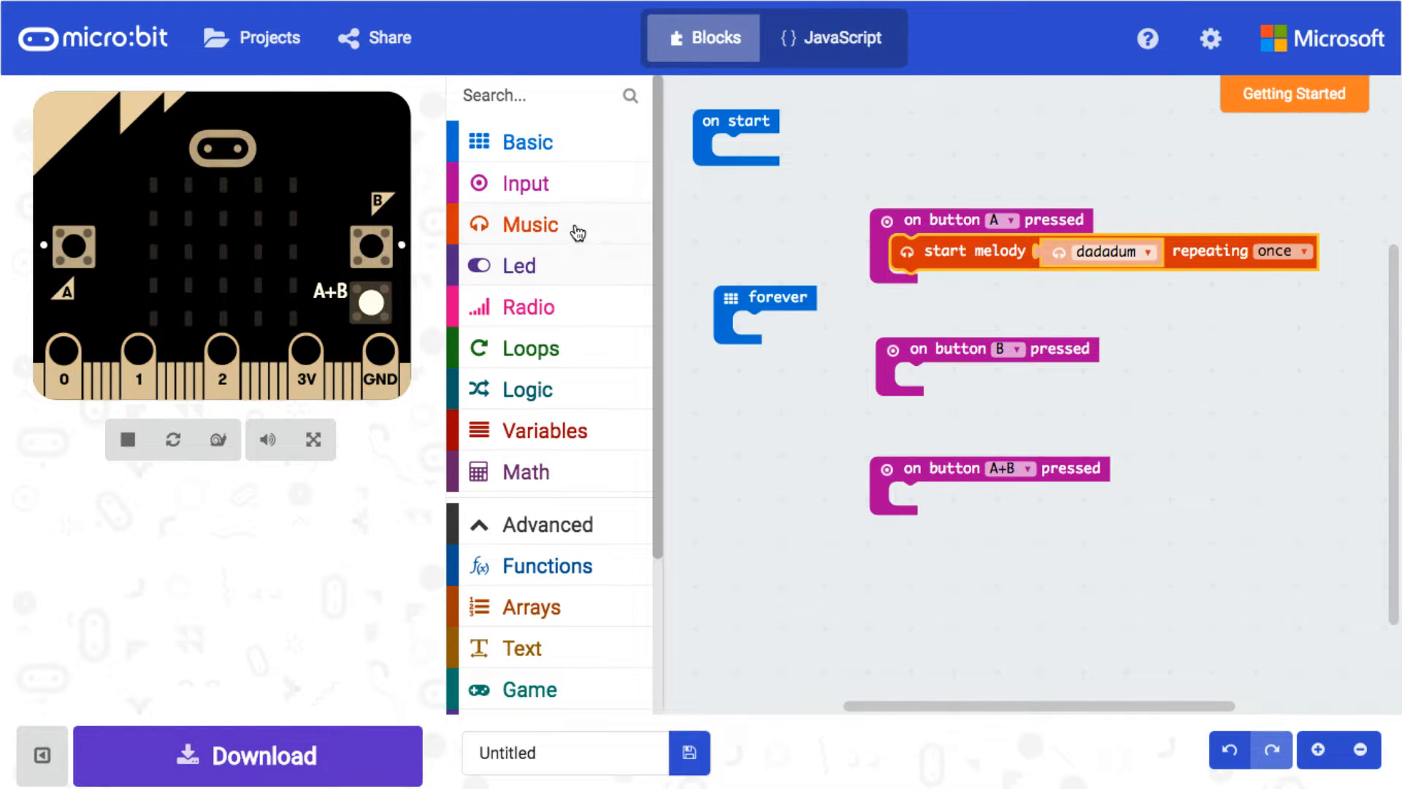
{"action": "left_click", "coordinate": [530, 225]}
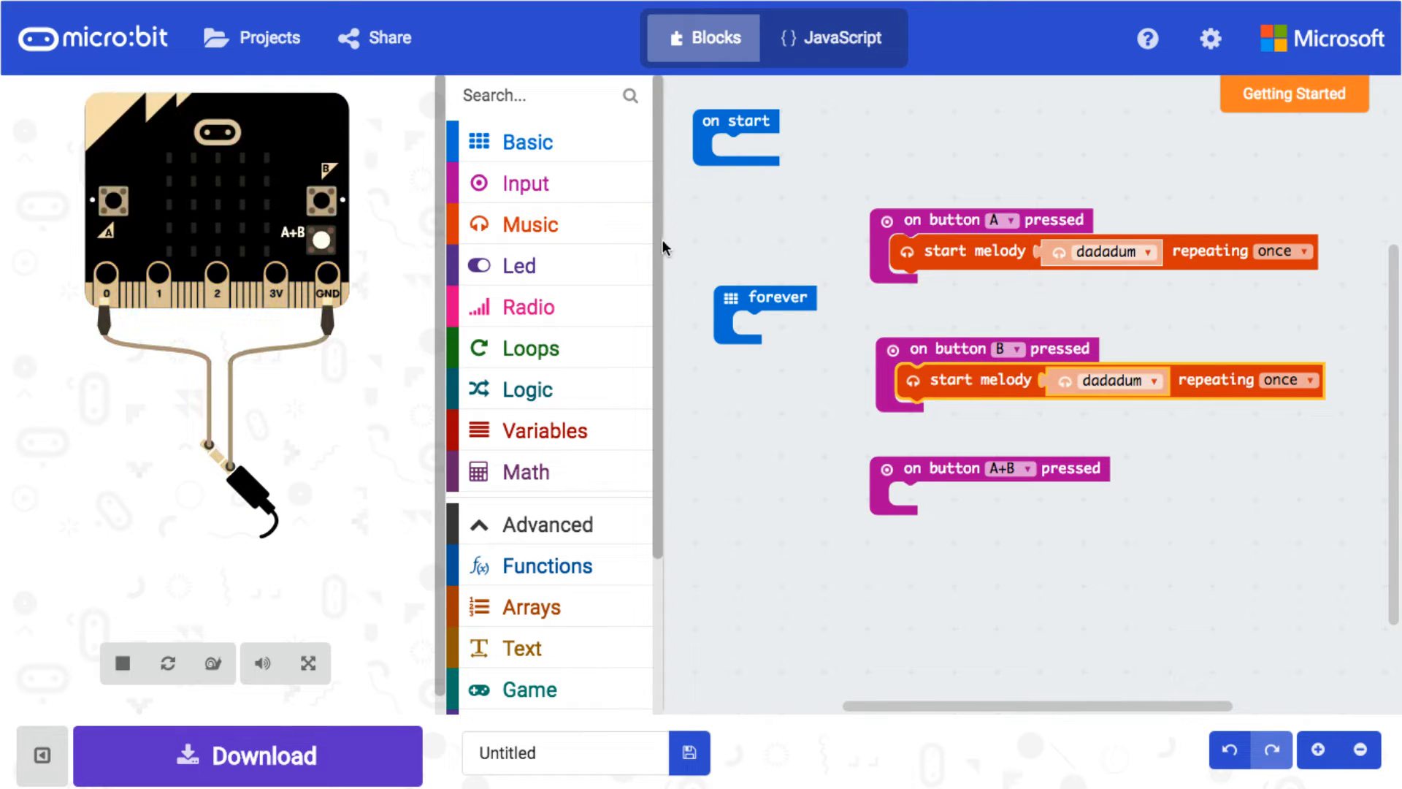
{"action": "left_click", "coordinate": [529, 225]}
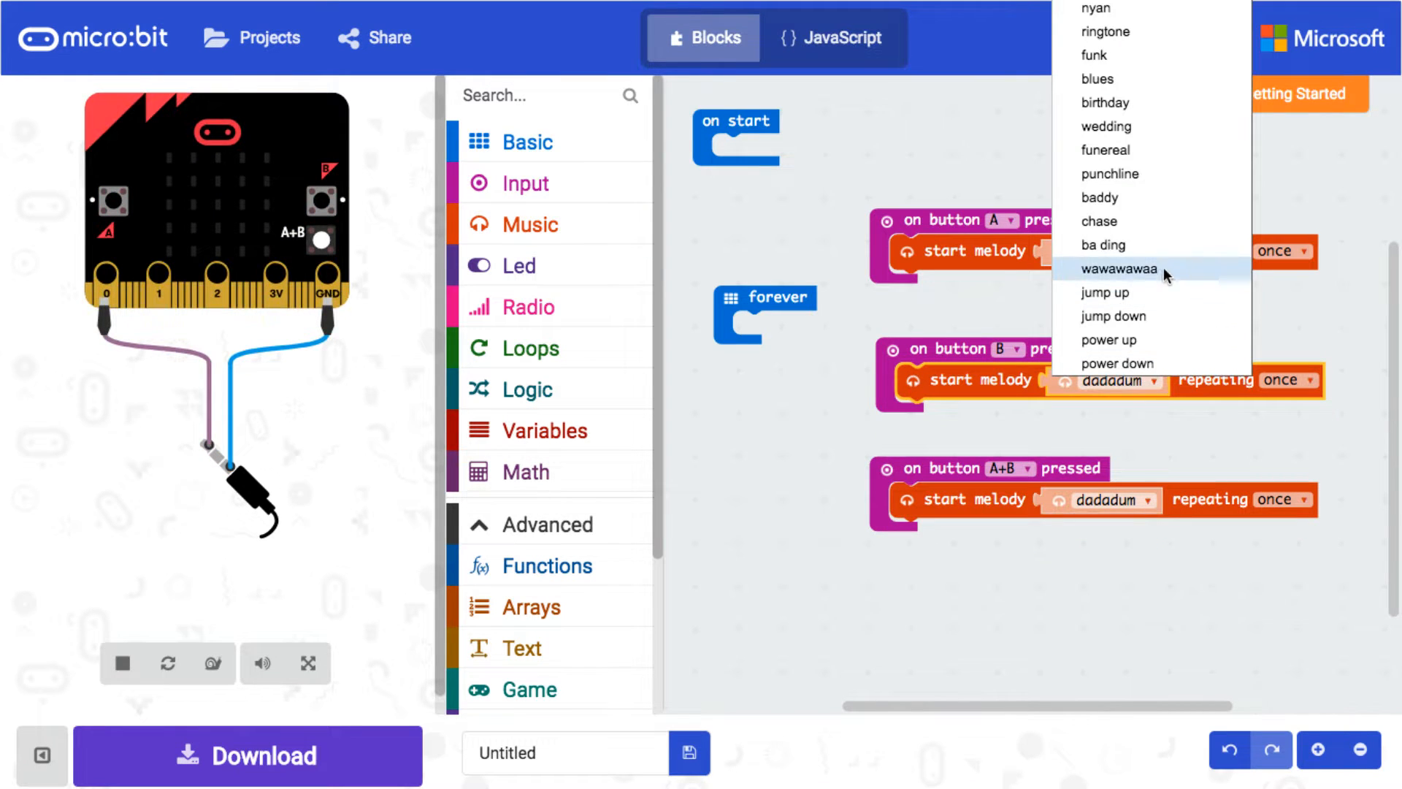
Choose jump up for button B and wawawawaa for the A+B handler
{"action": "left_click", "coordinate": [1104, 291]}
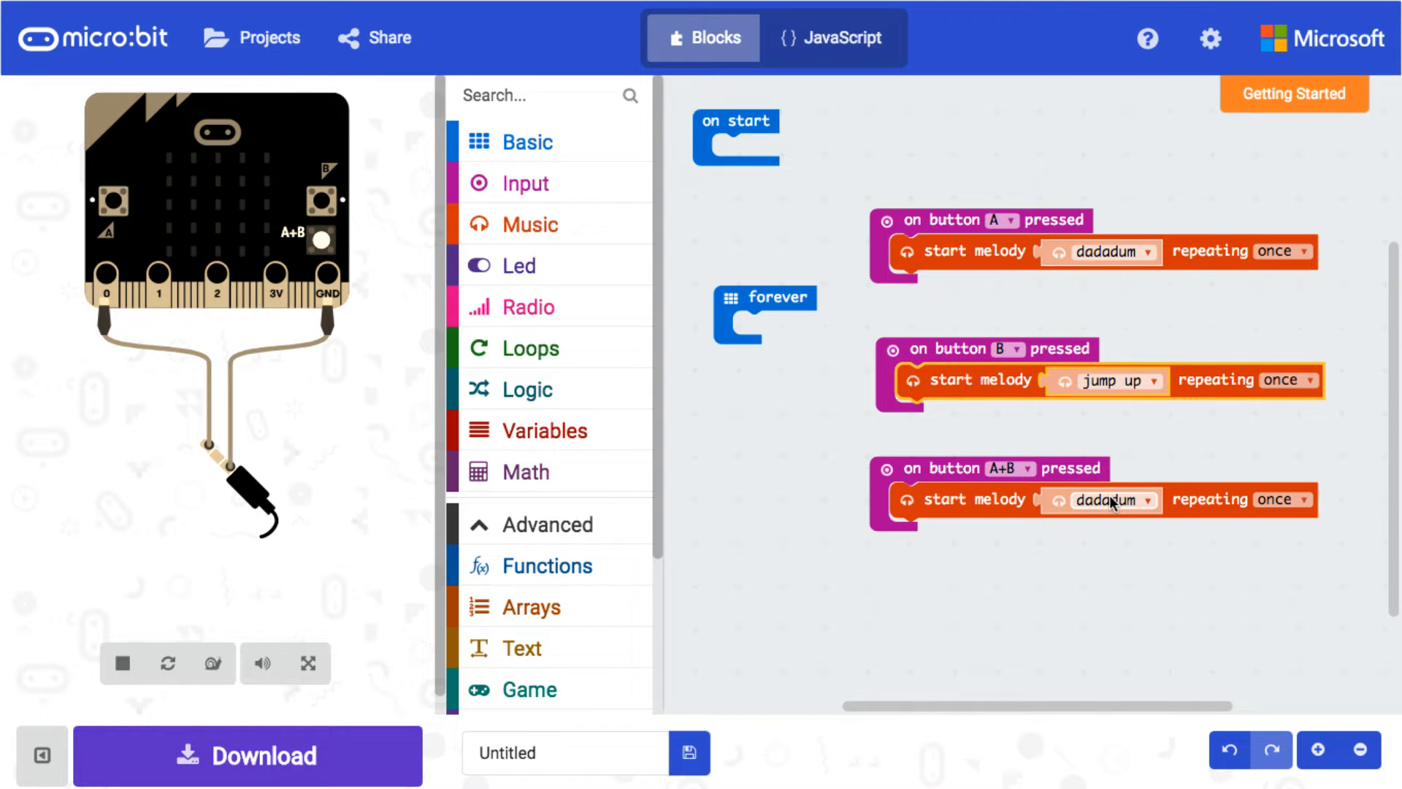
{"action": "left_click", "coordinate": [1112, 499]}
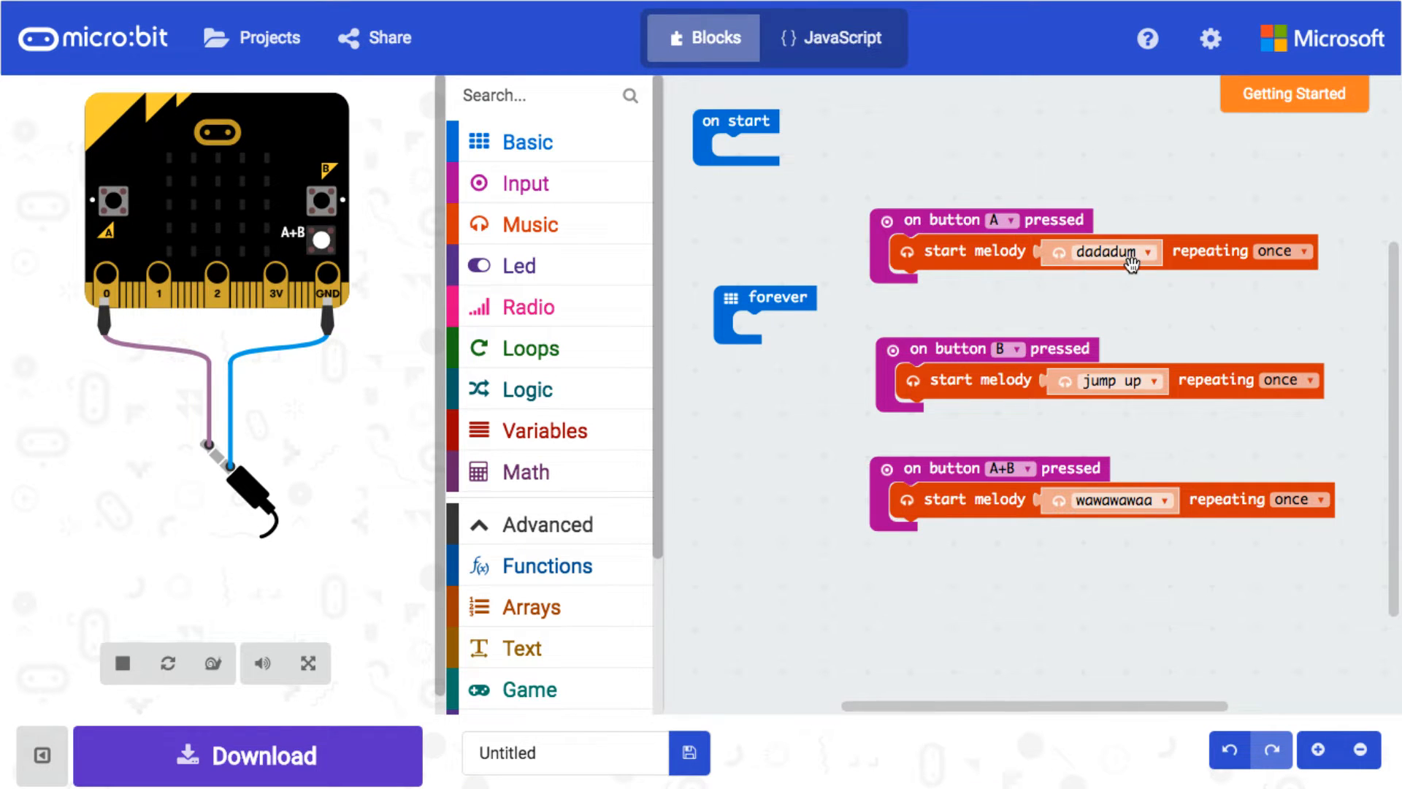
{"action": "mouse_move", "coordinate": [1107, 347]}
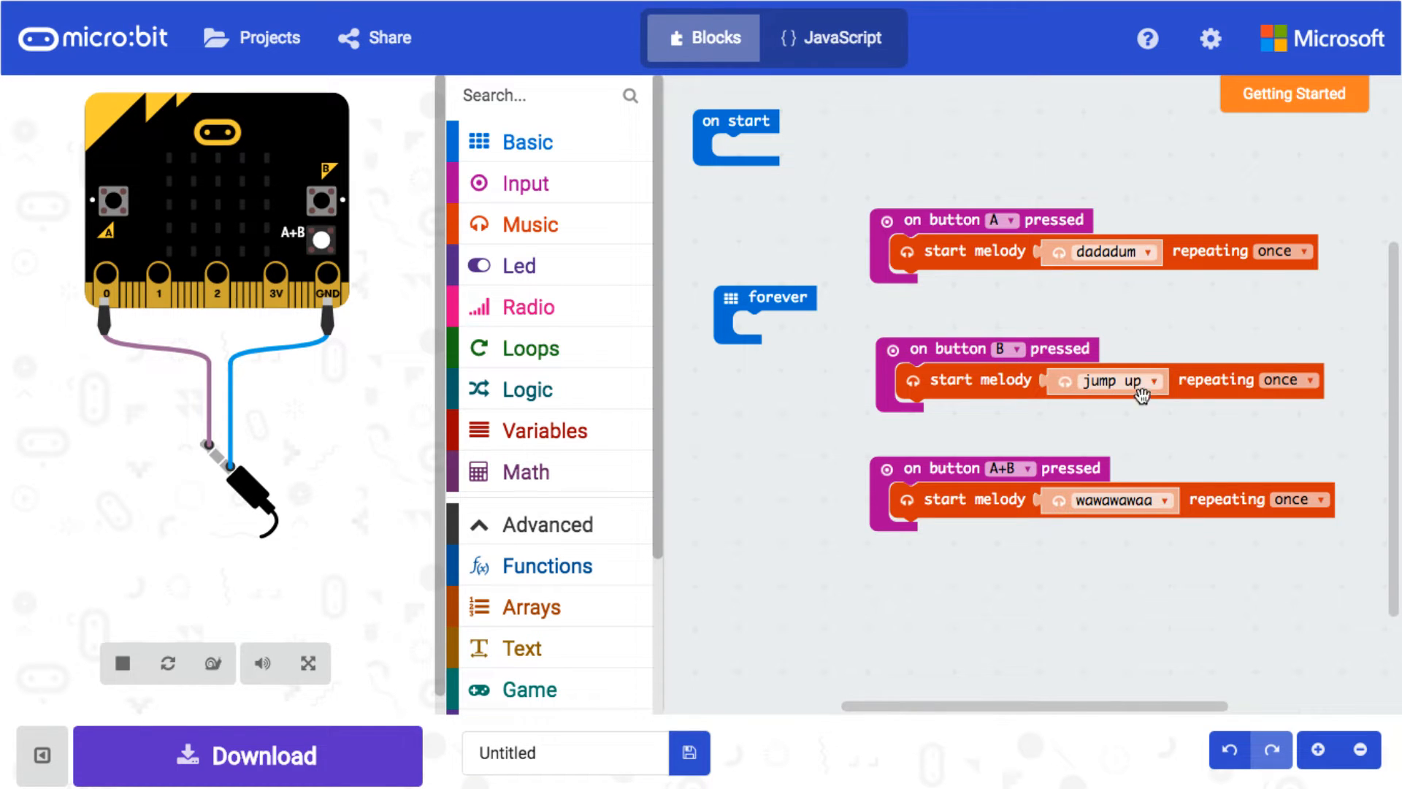
{"action": "mouse_move", "coordinate": [1085, 533]}
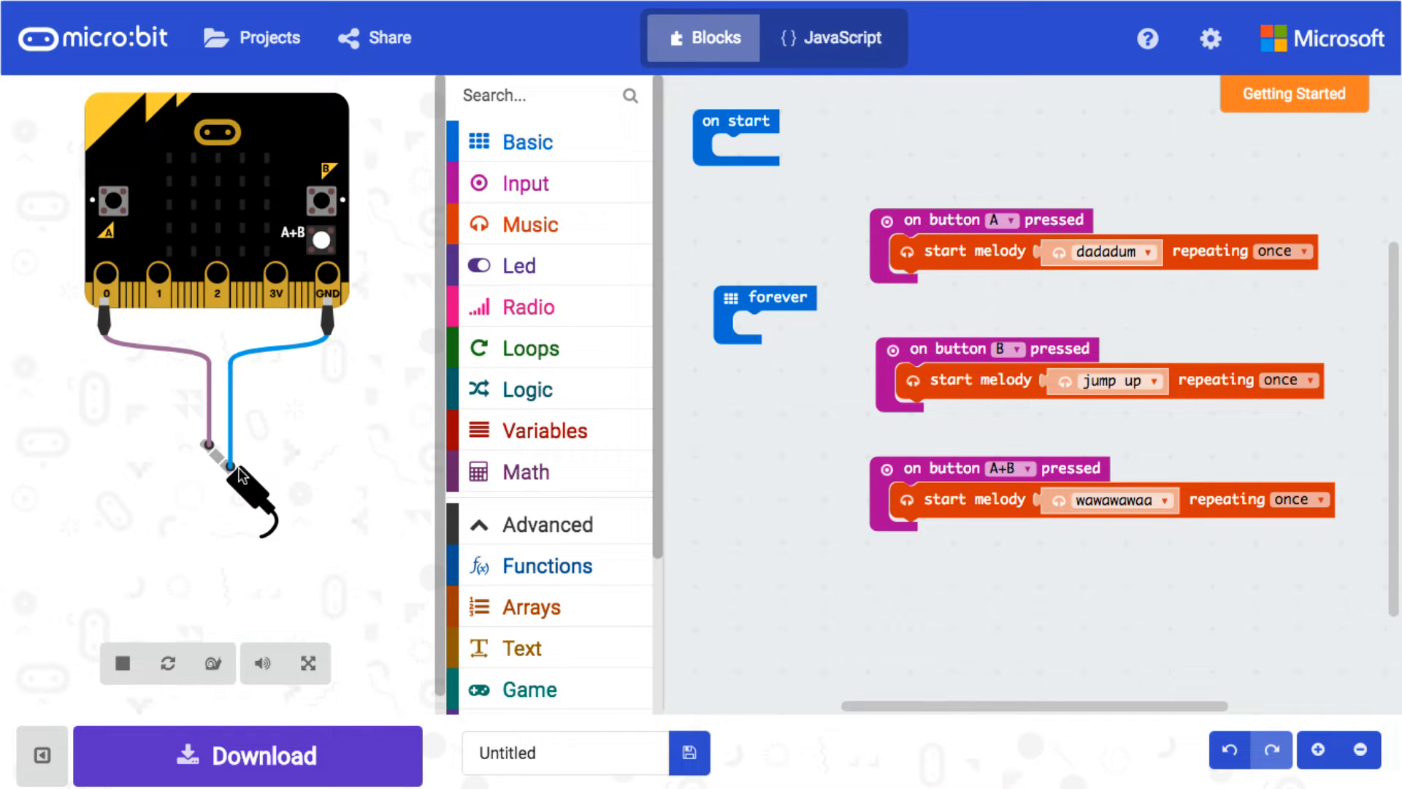
{"action": "mouse_move", "coordinate": [198, 327]}
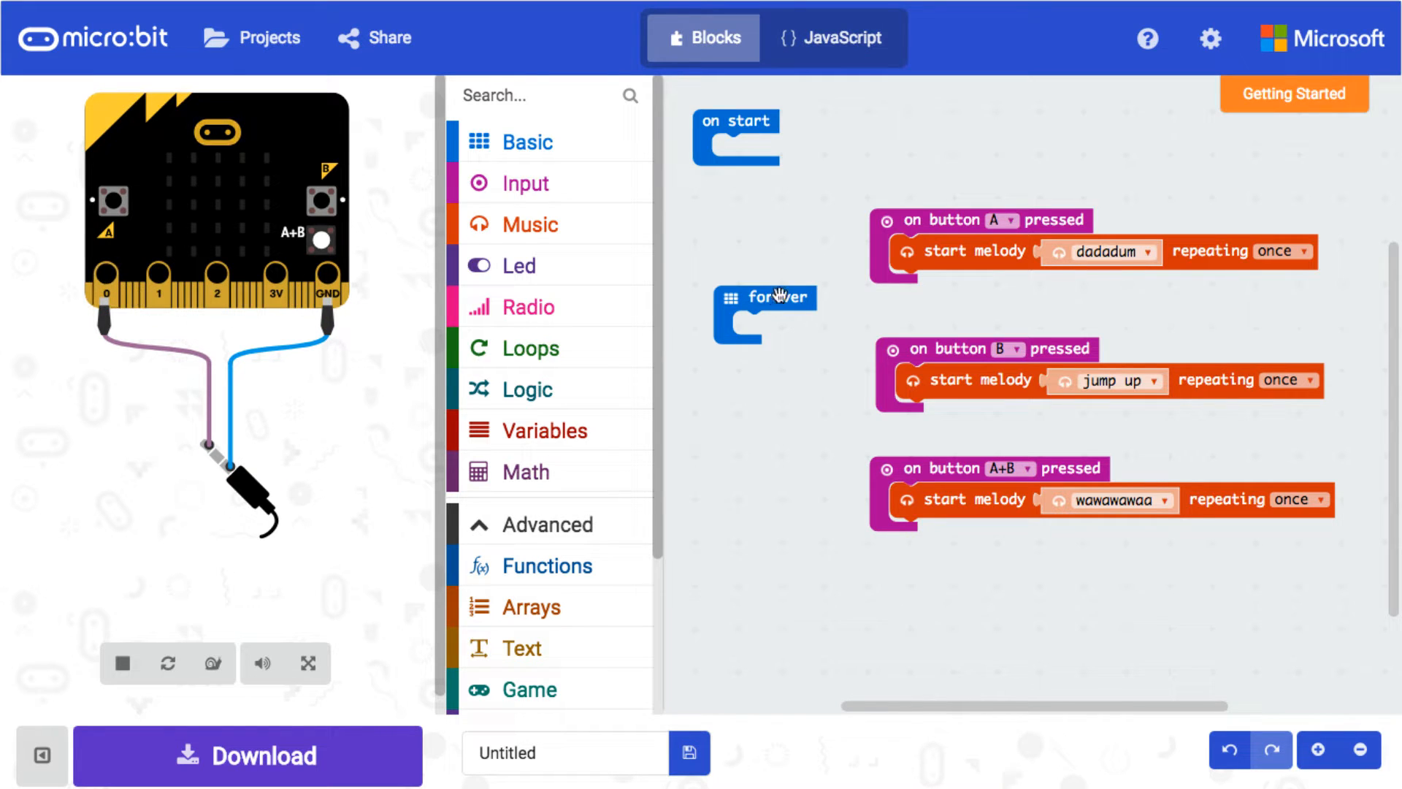
{"action": "mouse_move", "coordinate": [700, 668]}
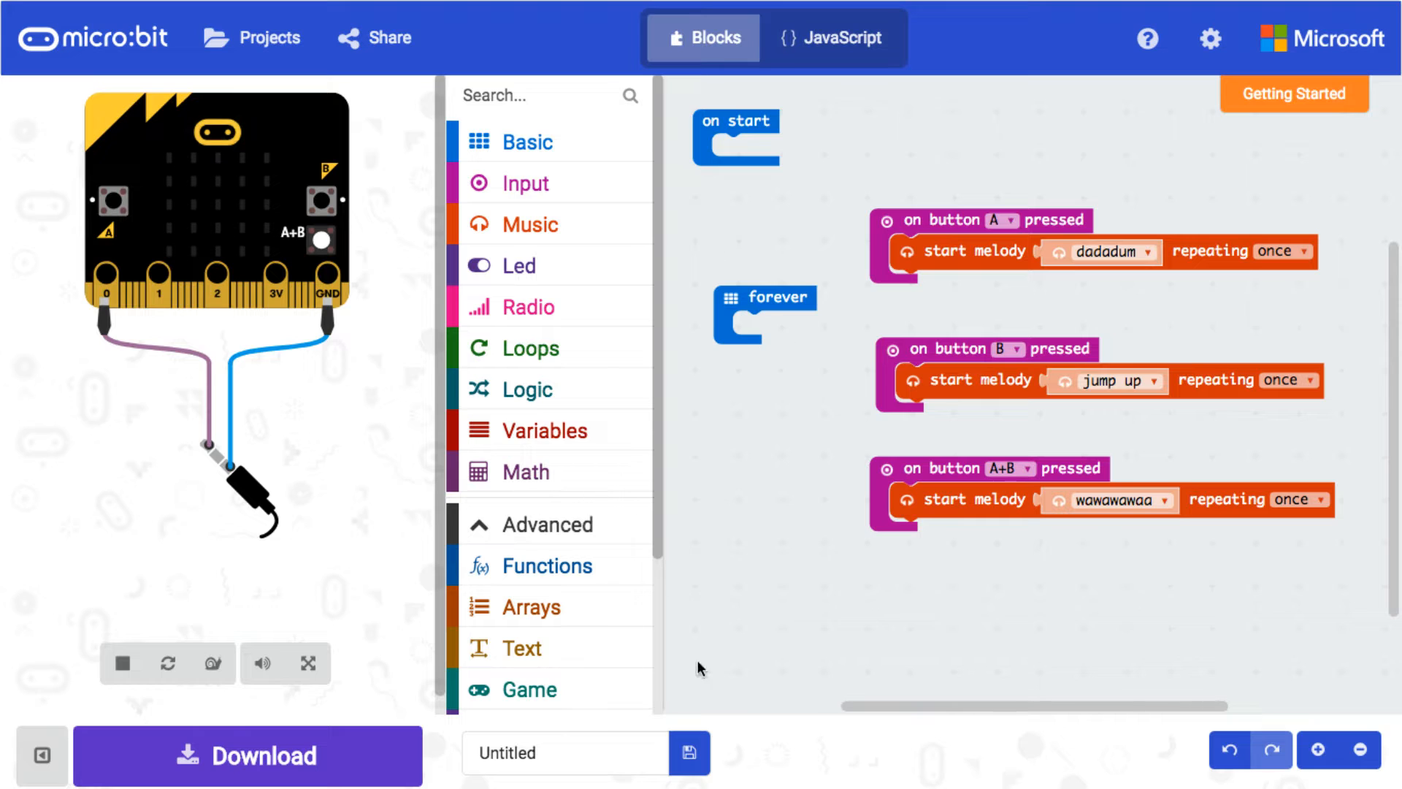
Rename the untitled project to 'Button Music'
{"action": "left_click", "coordinate": [563, 753]}
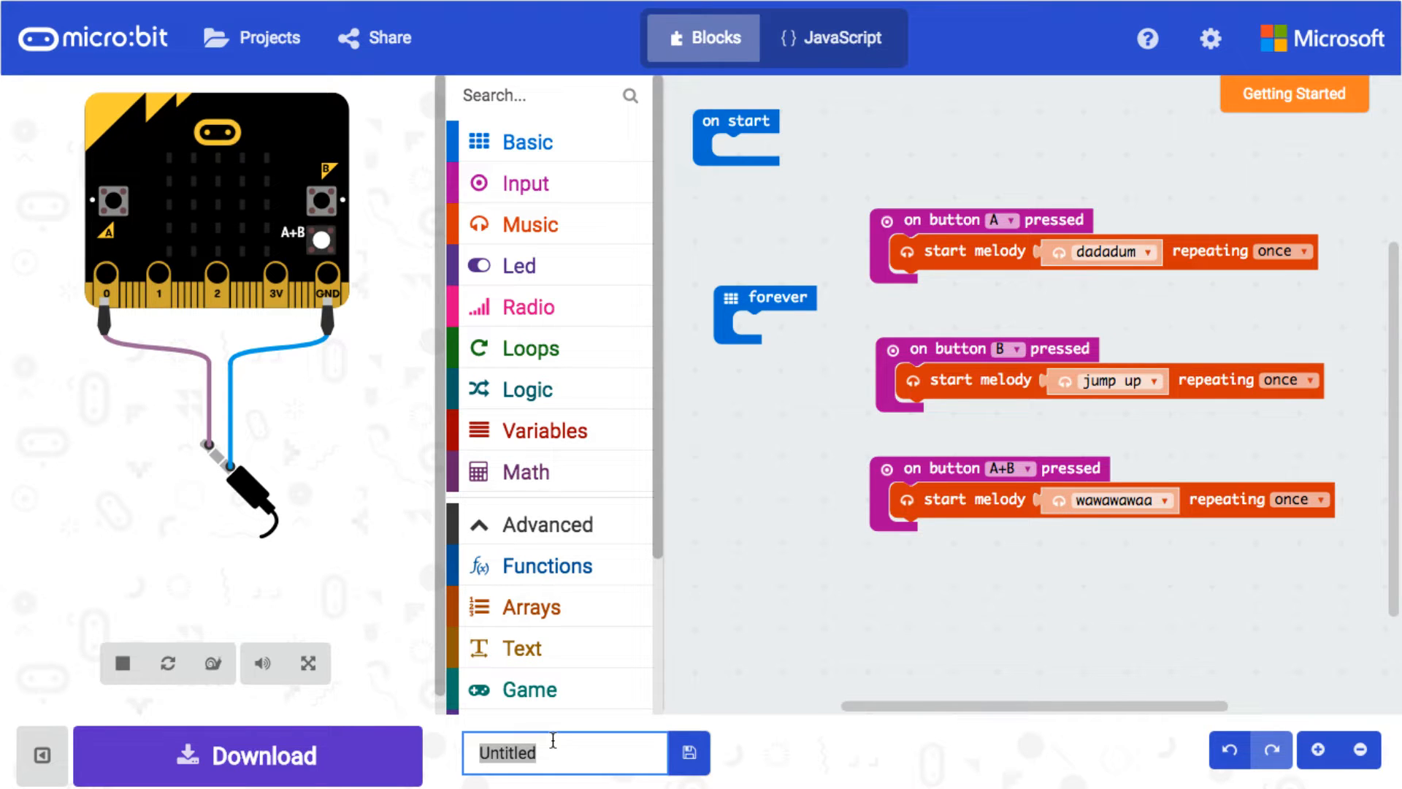
{"action": "type", "text": "Button Mu"}
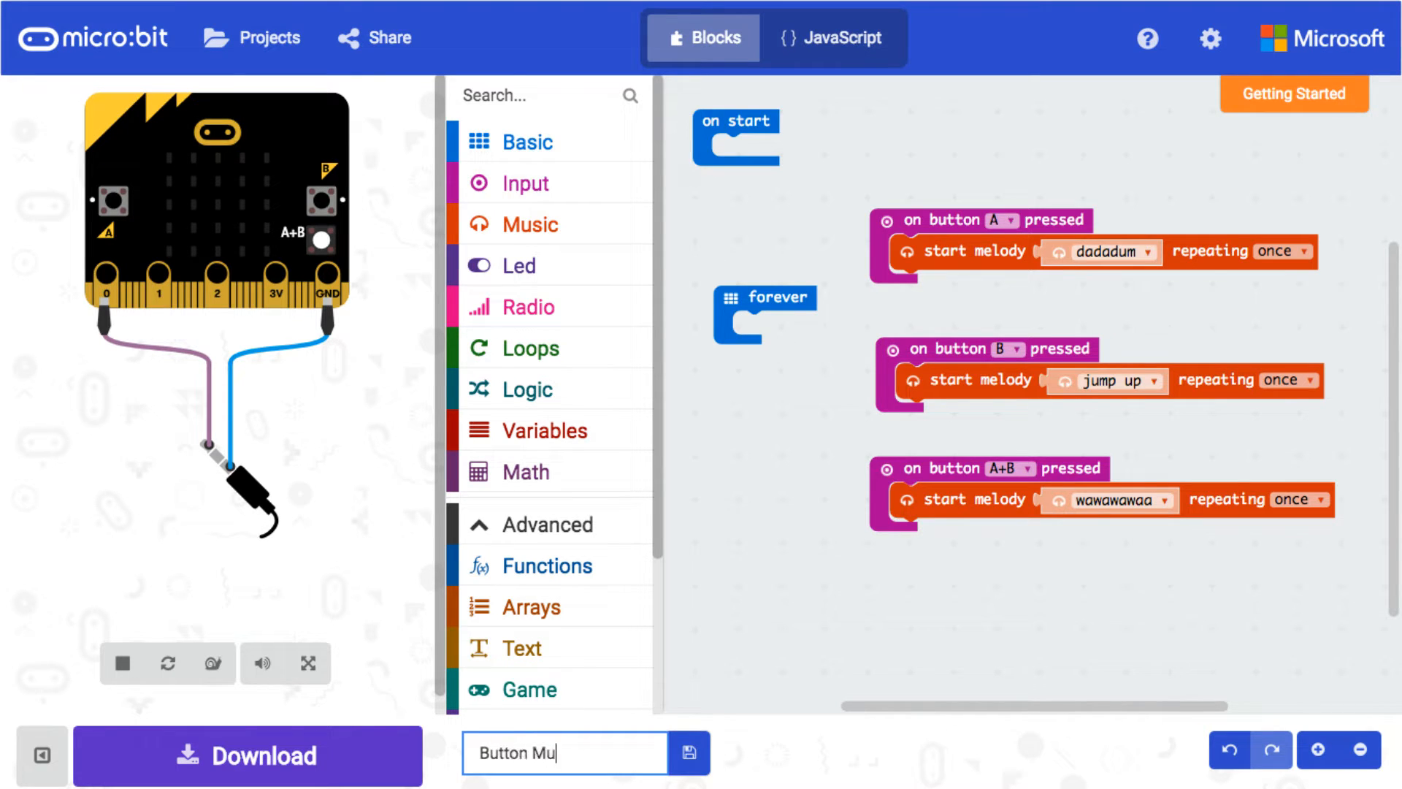
{"action": "type", "text": "sic"}
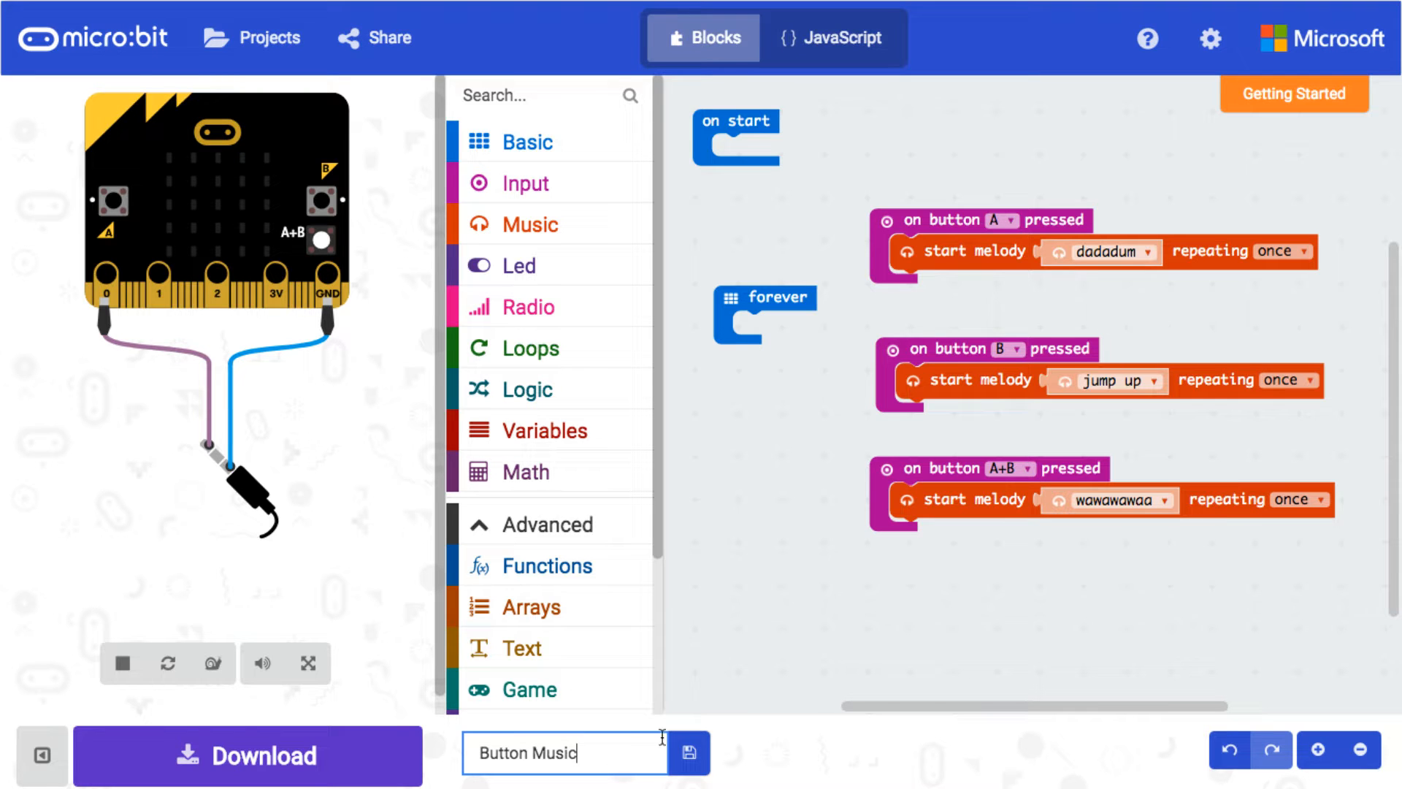